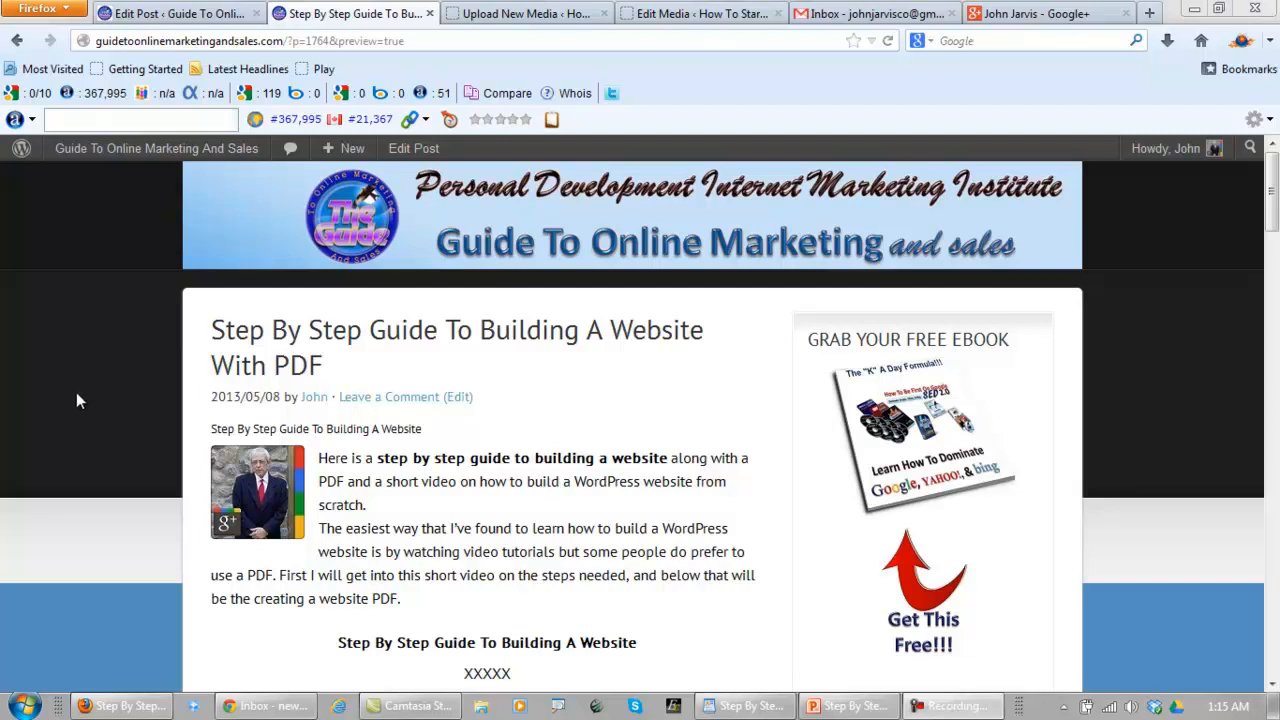
Scroll through the WordPress course page to review its content.
{"action": "scroll", "scroll_direction": "down", "scroll_amount": 3}
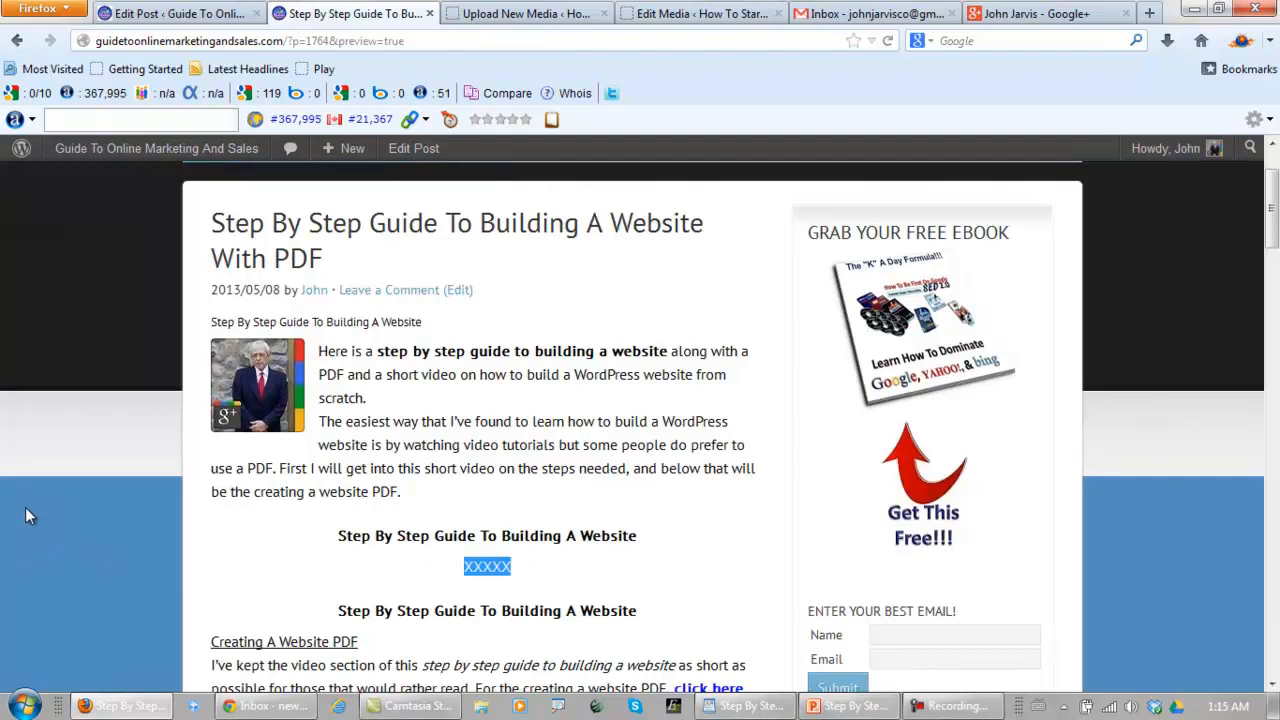
{"action": "scroll", "scroll_direction": "up", "scroll_amount": 3}
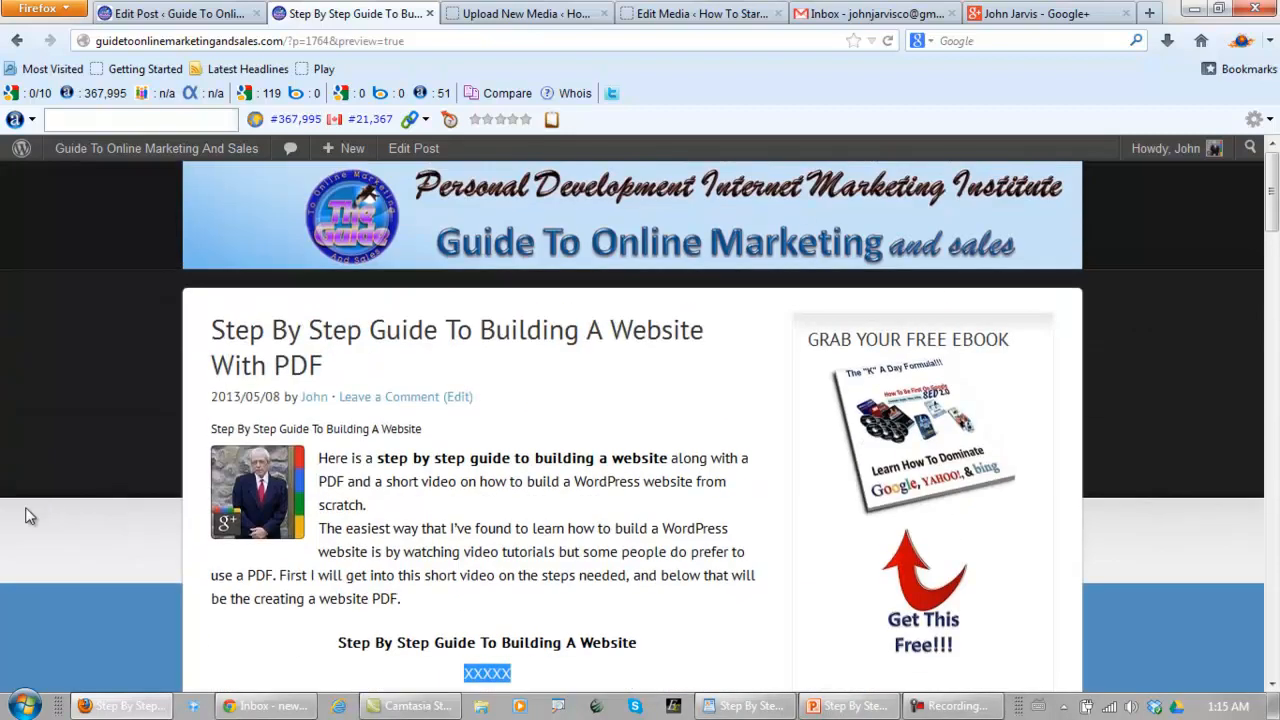
{"action": "scroll", "scroll_direction": "down", "scroll_amount": 3}
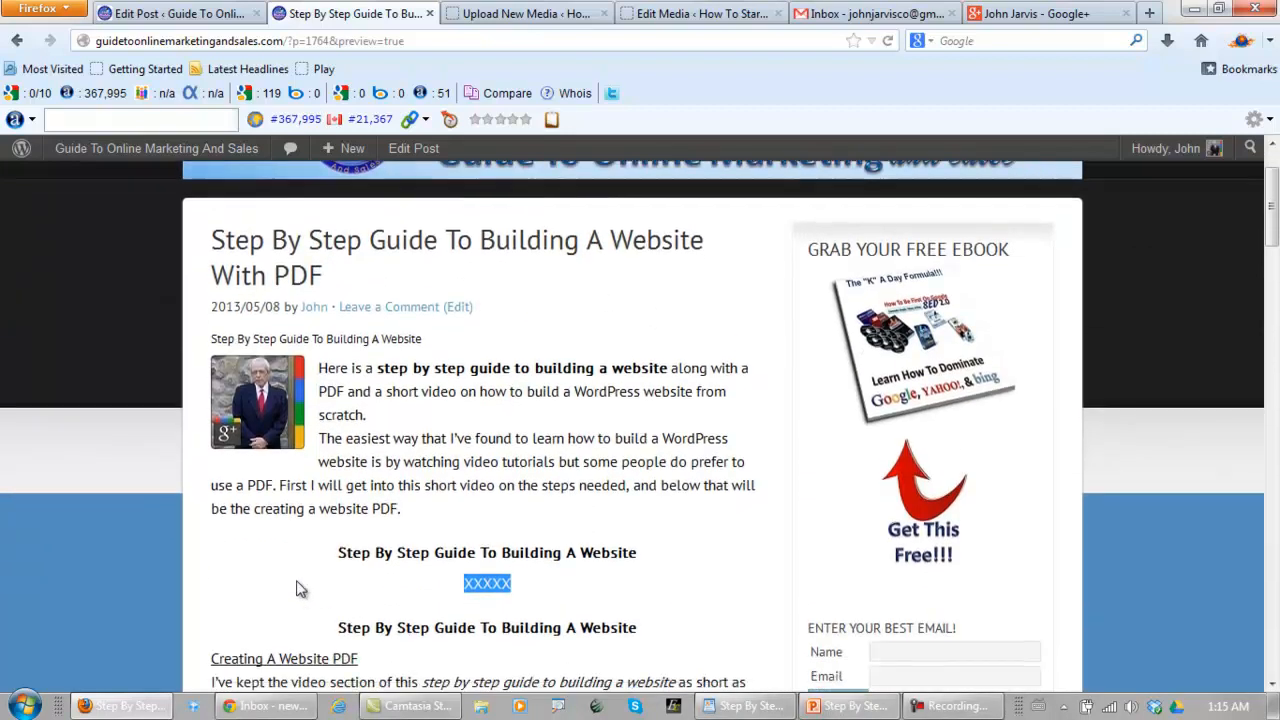
{"action": "scroll", "scroll_direction": "down", "scroll_amount": 3}
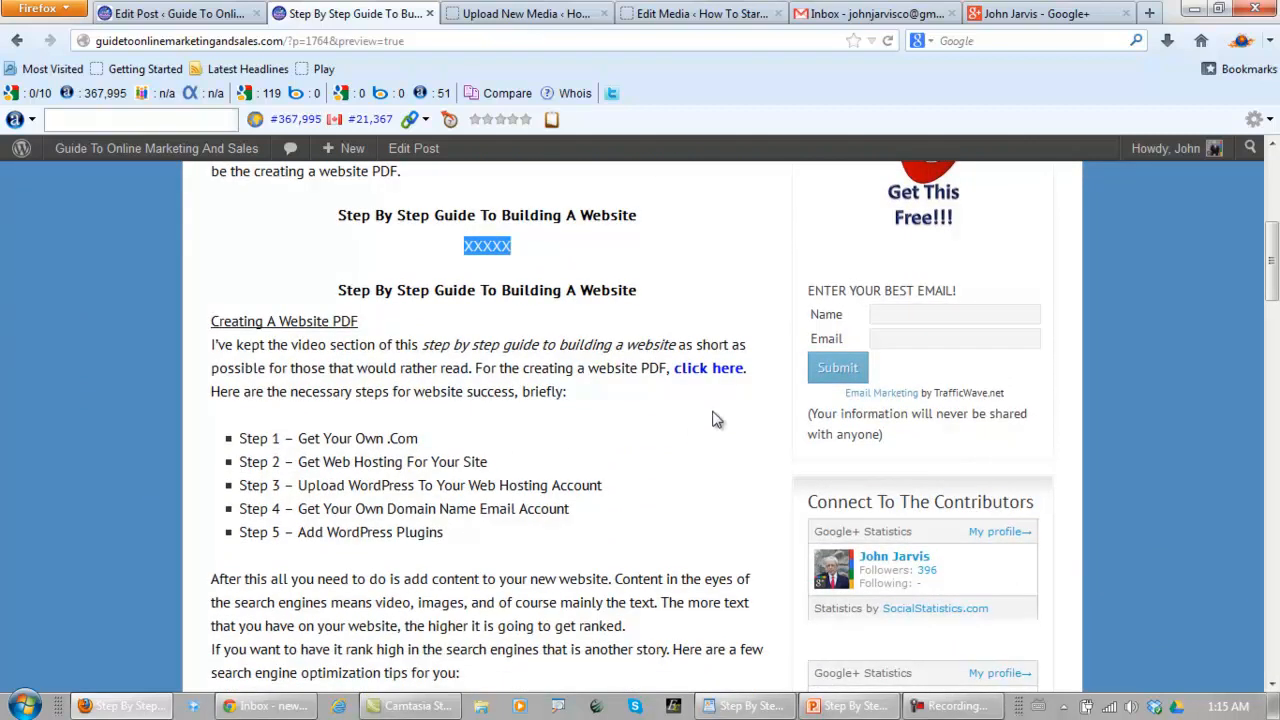
{"action": "mouse_move", "coordinate": [108, 472]}
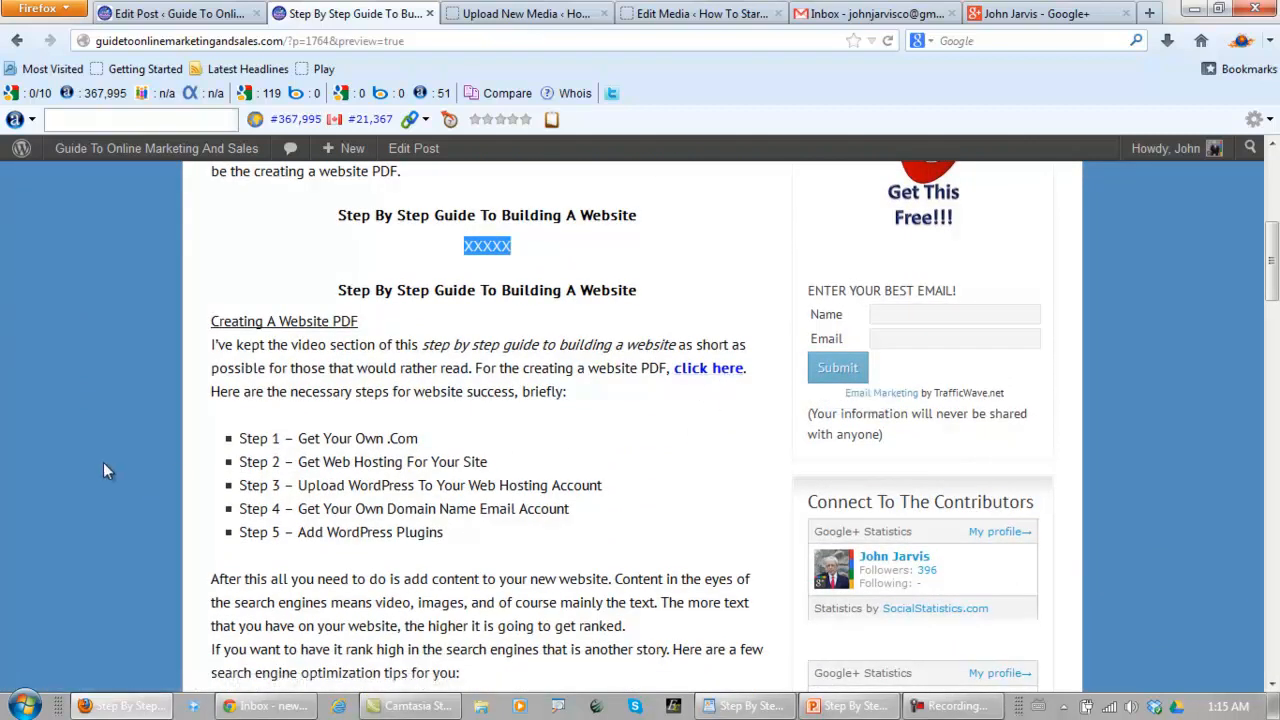
{"action": "scroll", "scroll_direction": "down", "scroll_amount": 3}
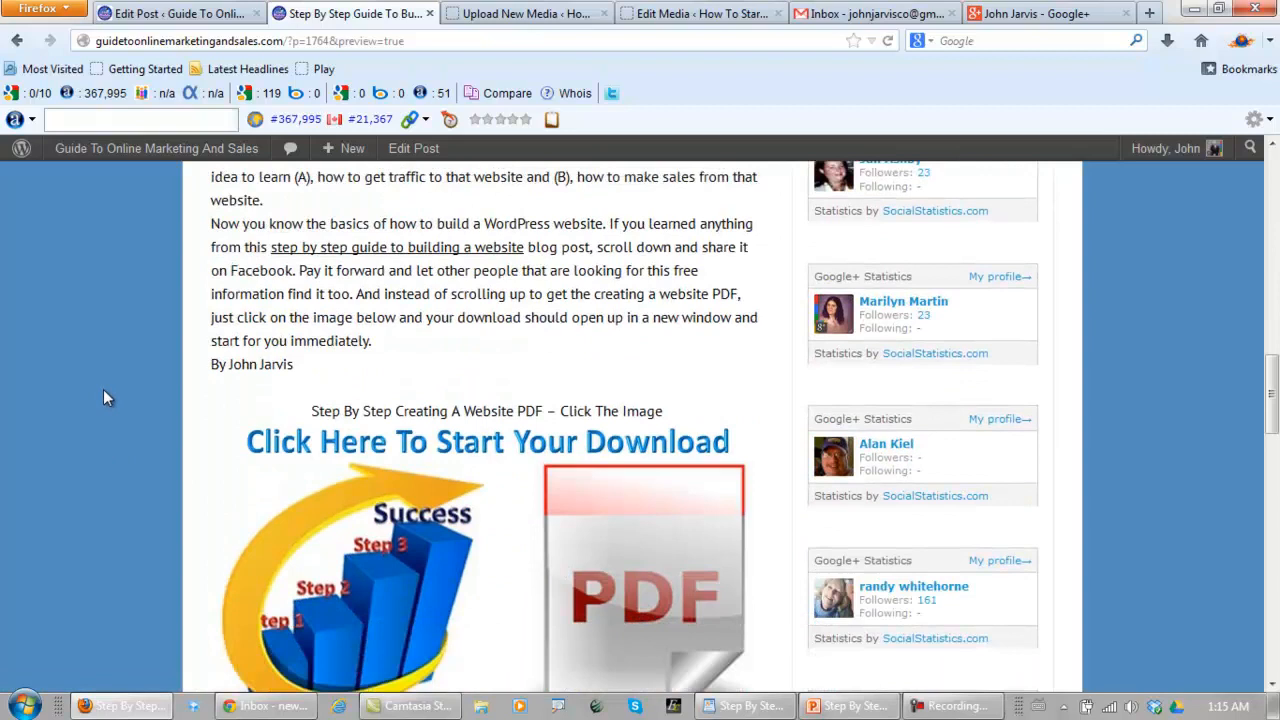
{"action": "scroll", "scroll_direction": "down", "scroll_amount": 3}
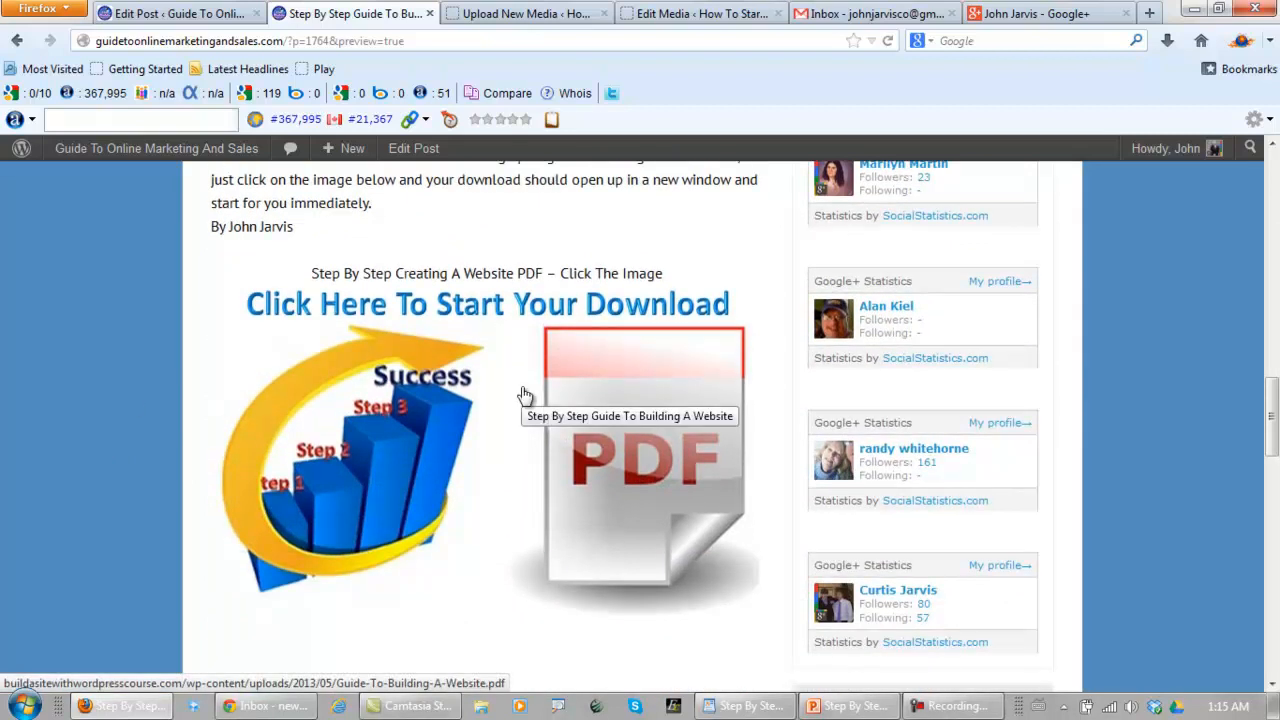
{"action": "mouse_move", "coordinate": [472, 455]}
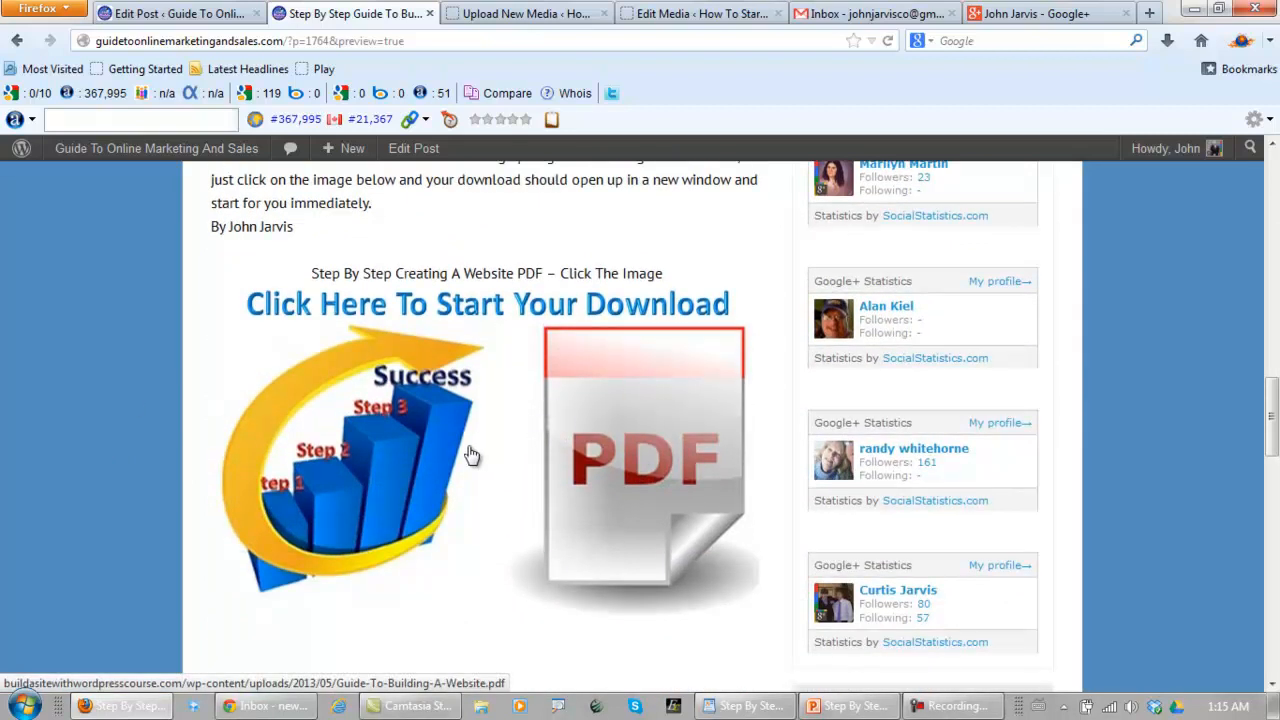
{"action": "scroll", "scroll_direction": "up", "scroll_amount": 3}
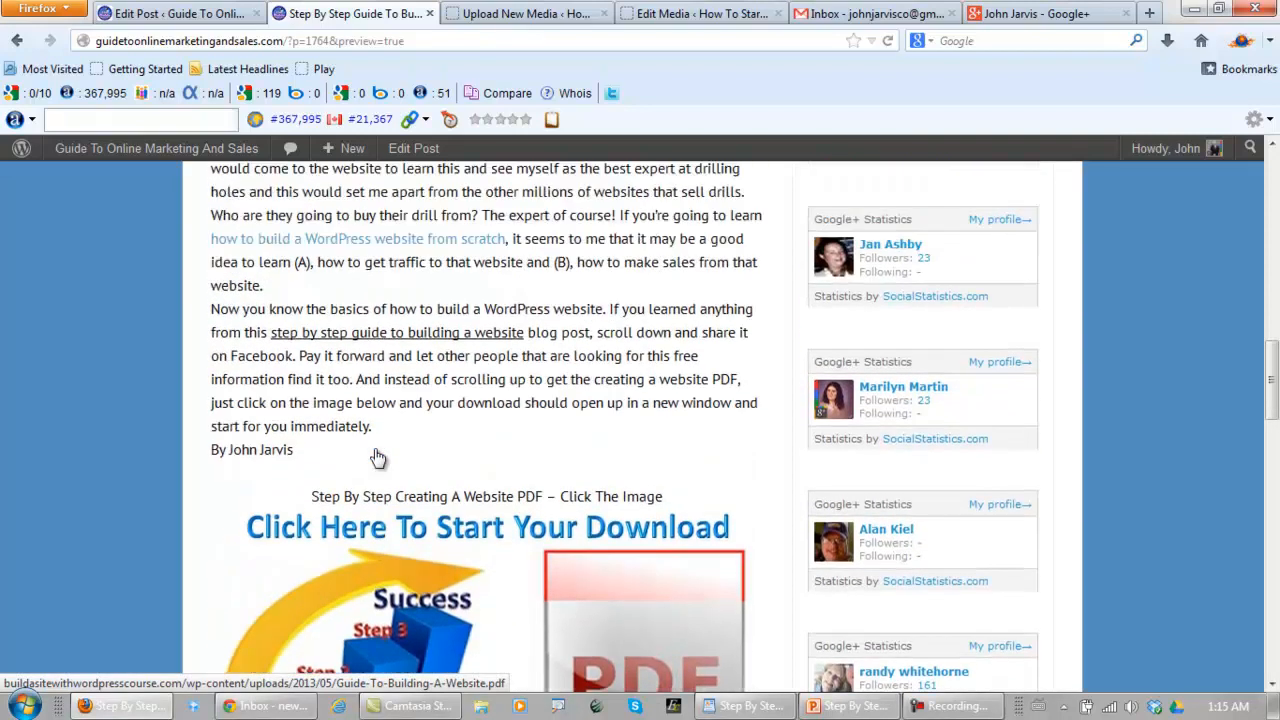
{"action": "scroll", "scroll_direction": "up", "scroll_amount": 3}
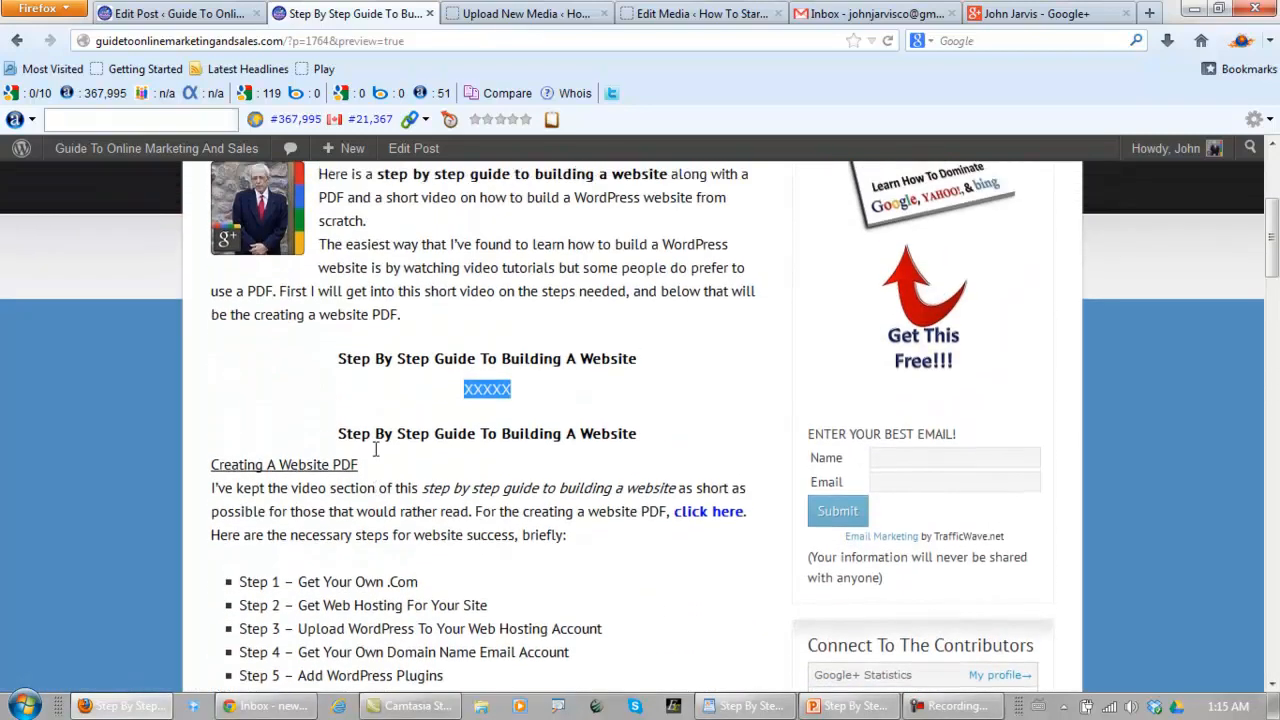
{"action": "scroll", "scroll_direction": "up", "scroll_amount": 3}
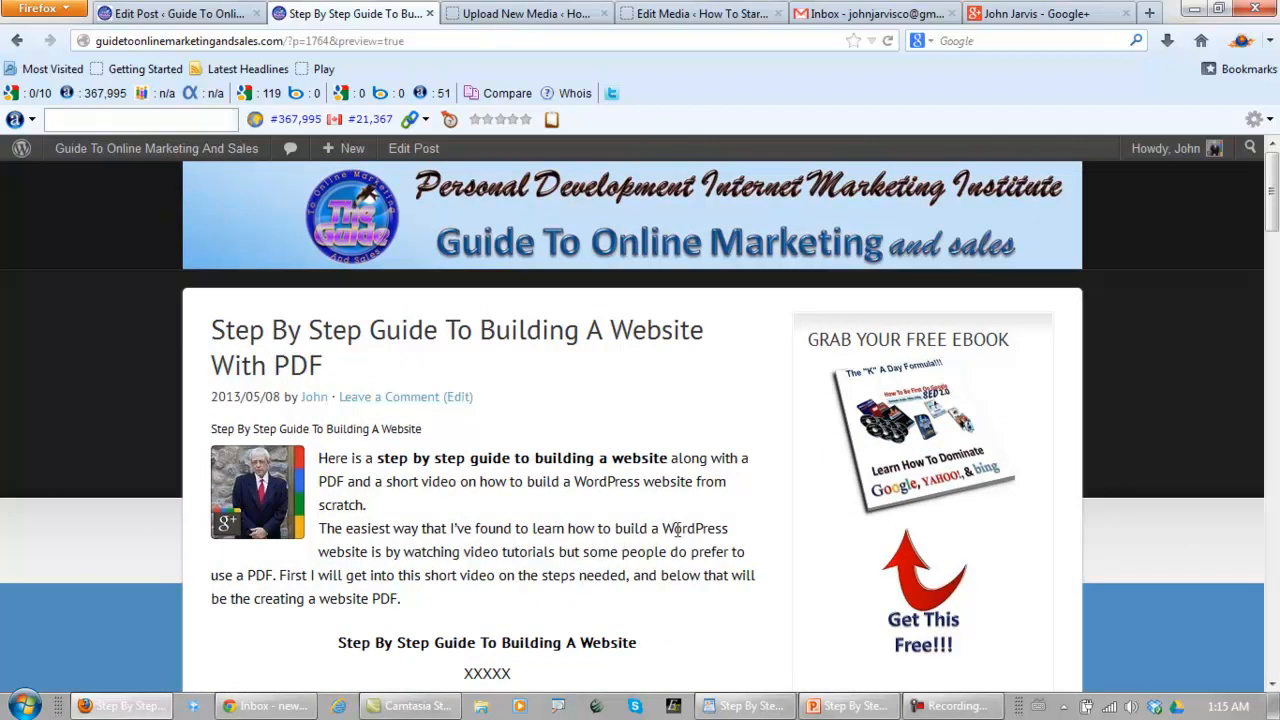
{"action": "mouse_move", "coordinate": [270, 497]}
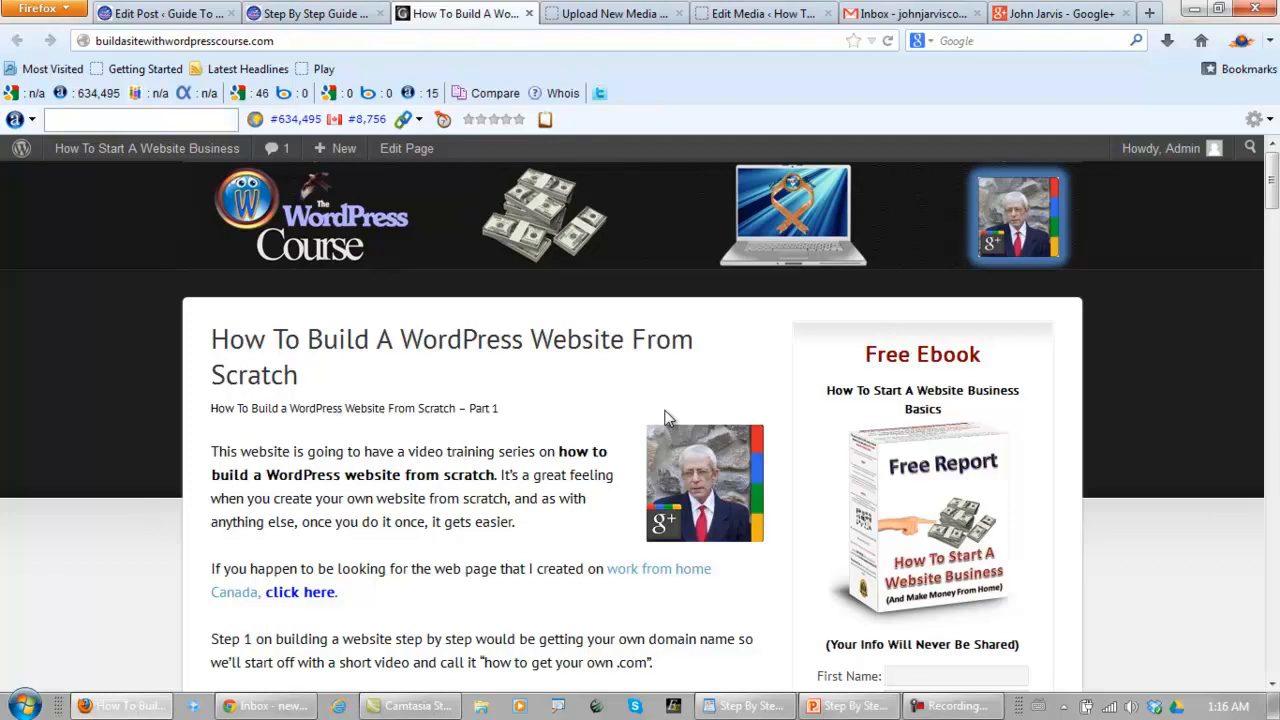
{"action": "mouse_move", "coordinate": [332, 390]}
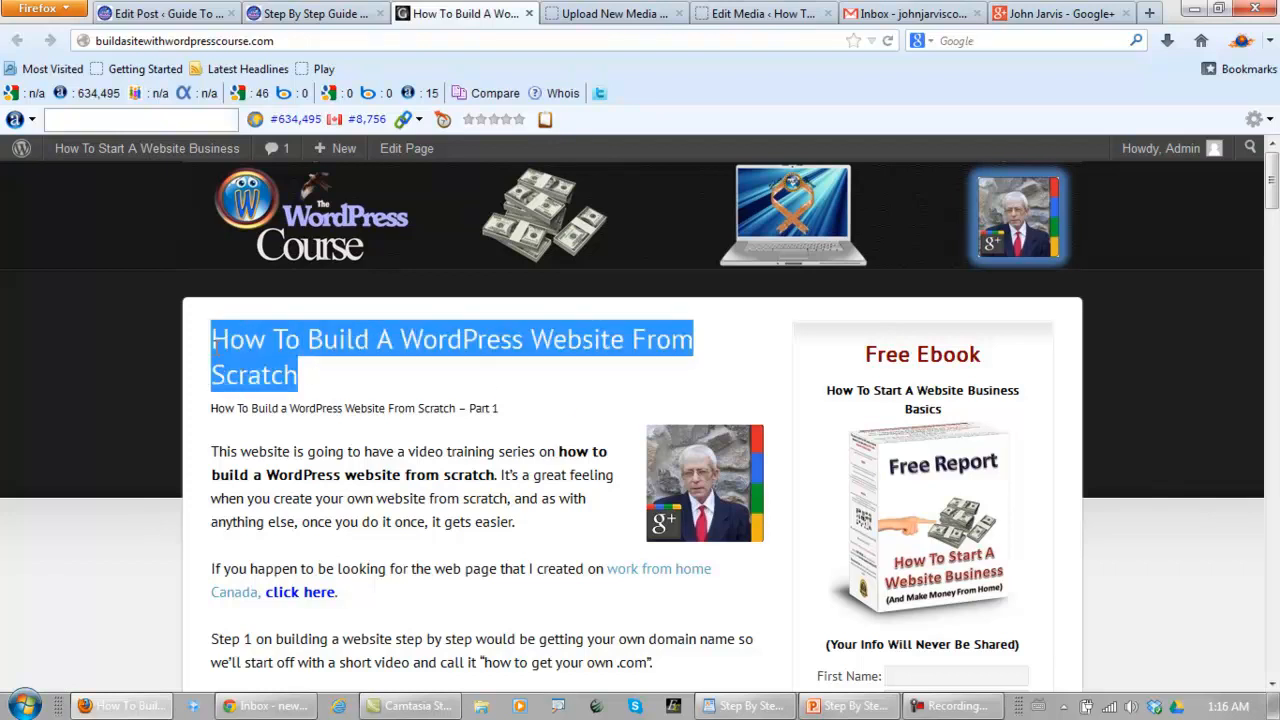
{"action": "scroll", "scroll_direction": "down", "scroll_amount": 3}
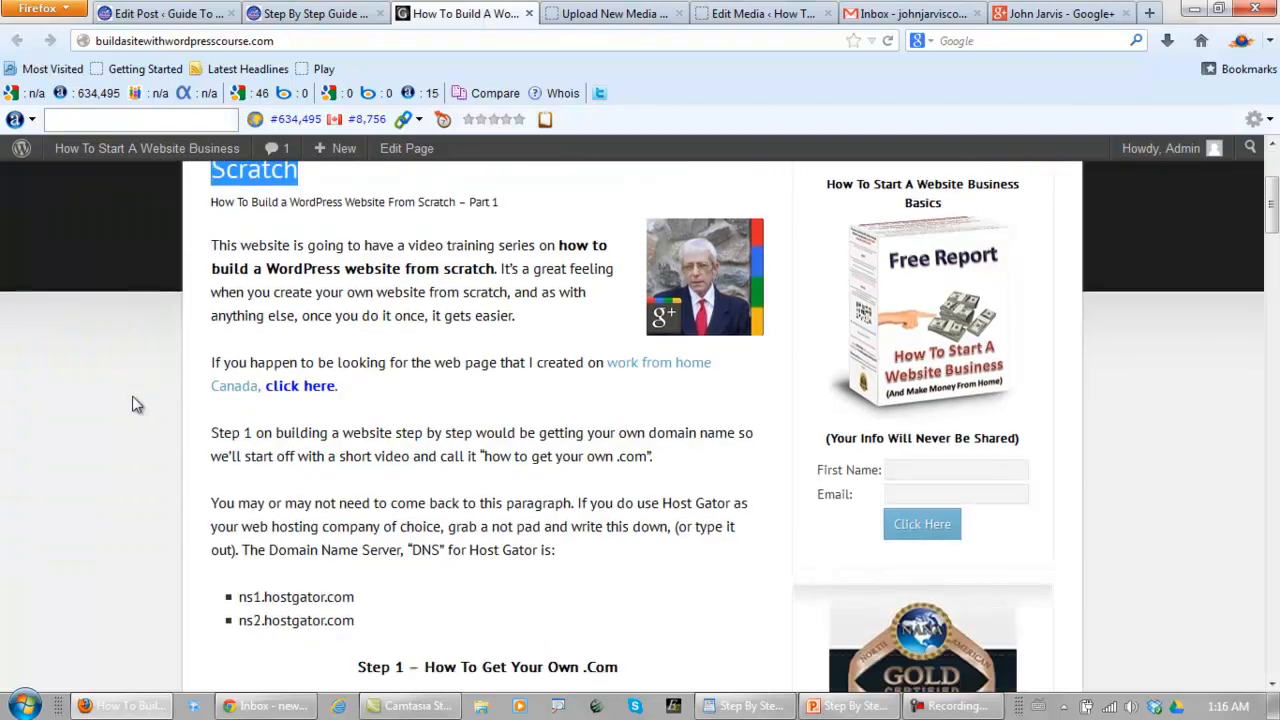
{"action": "scroll", "scroll_direction": "down", "scroll_amount": 3}
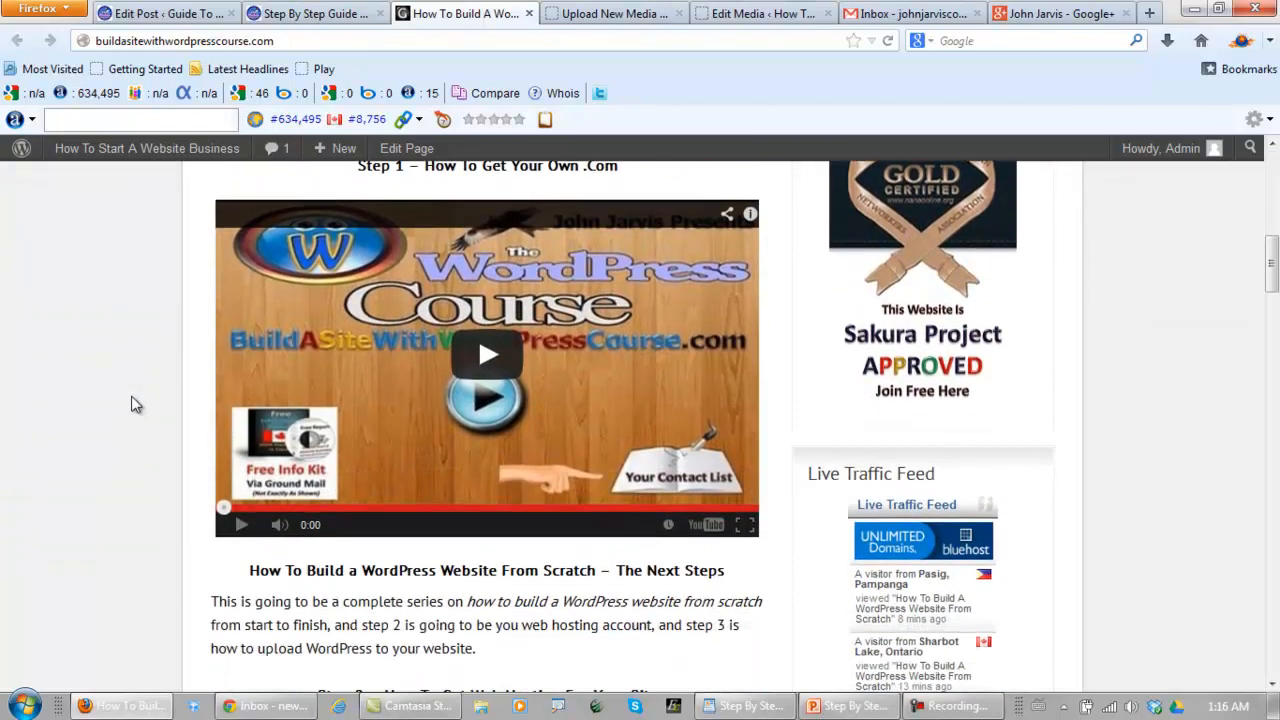
{"action": "scroll", "scroll_direction": "down", "scroll_amount": 3}
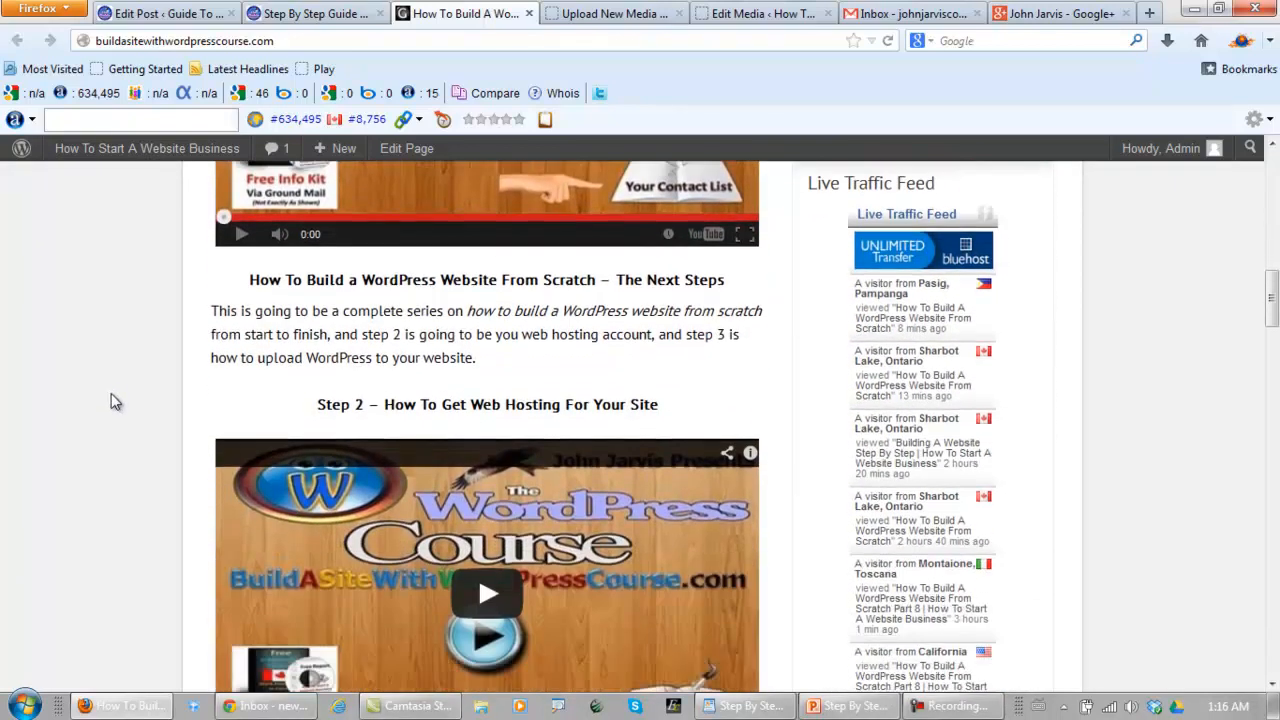
{"action": "scroll", "scroll_direction": "down", "scroll_amount": 3}
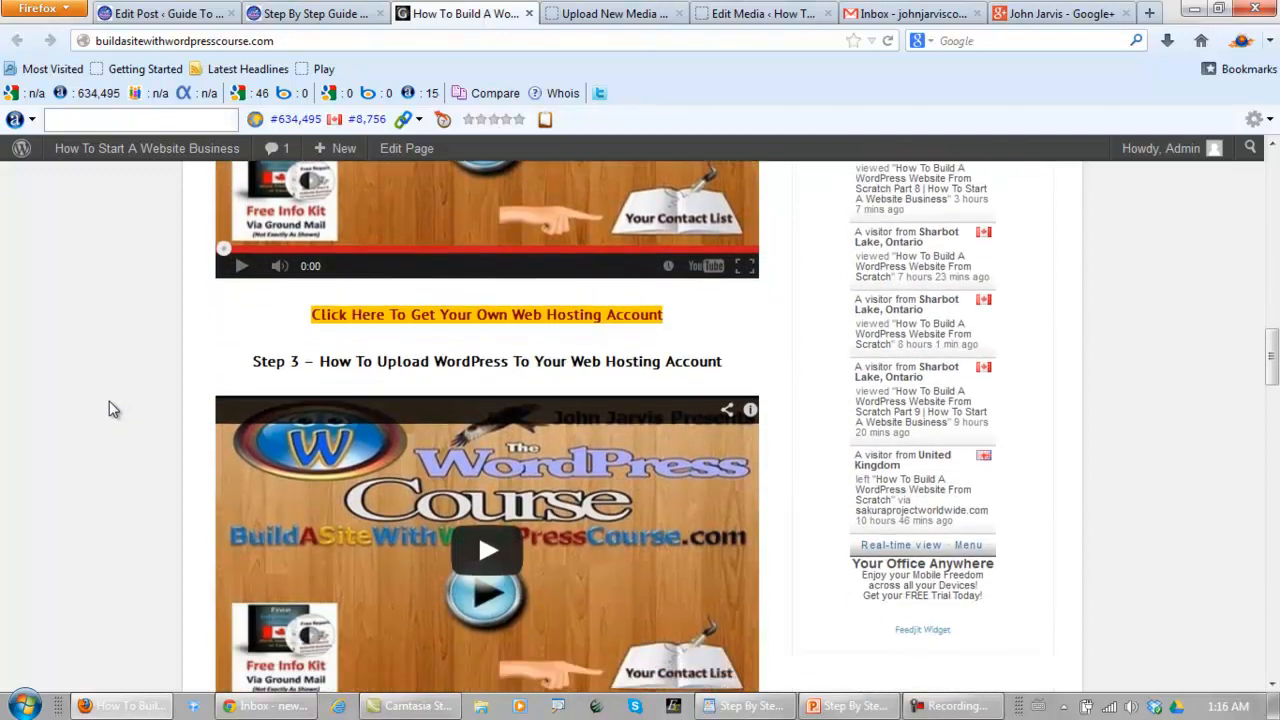
{"action": "scroll", "scroll_direction": "up", "scroll_amount": 3}
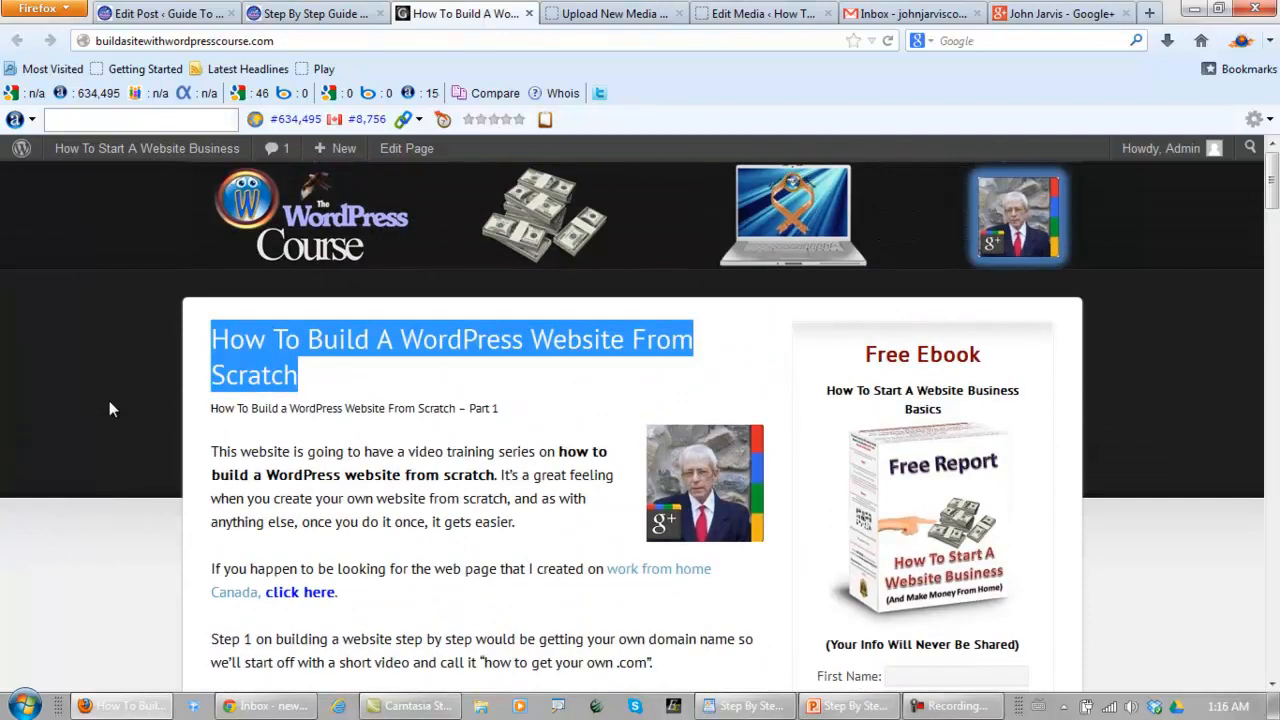
{"action": "mouse_move", "coordinate": [1088, 32]}
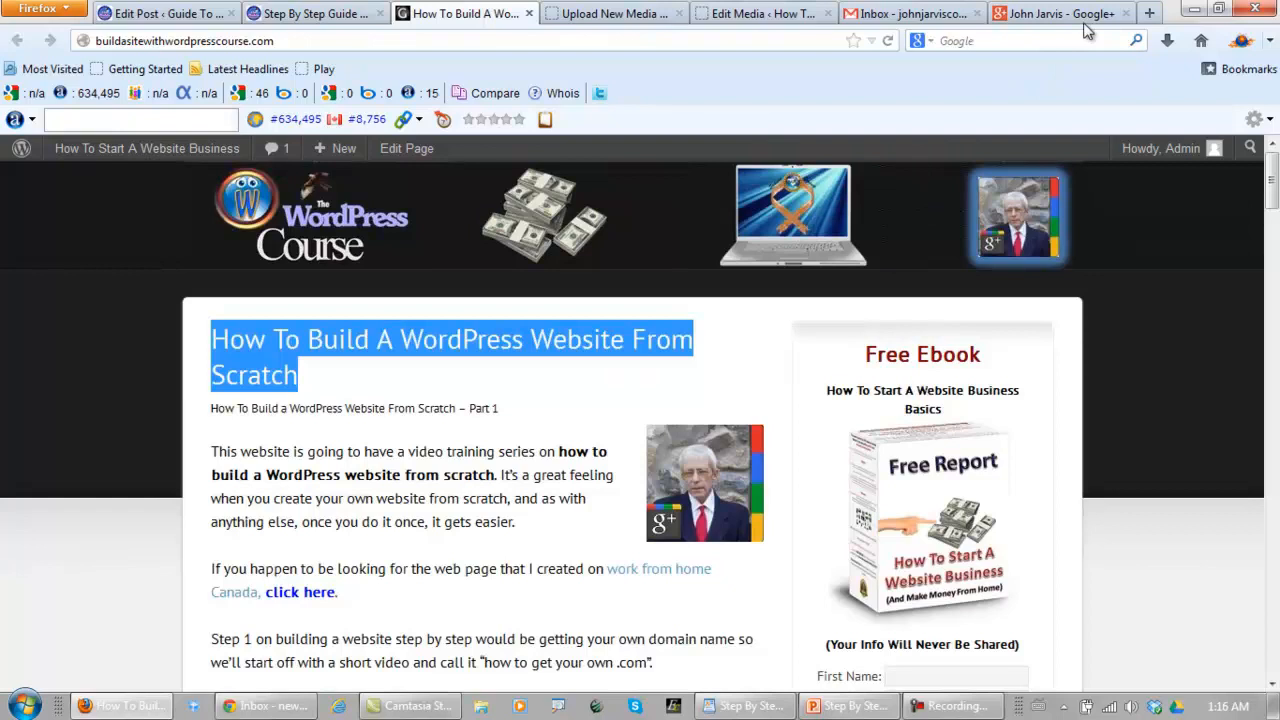
Search Google for 'How To Build A WordPress Website From Scratch' in a new tab.
{"action": "left_click", "coordinate": [1149, 13]}
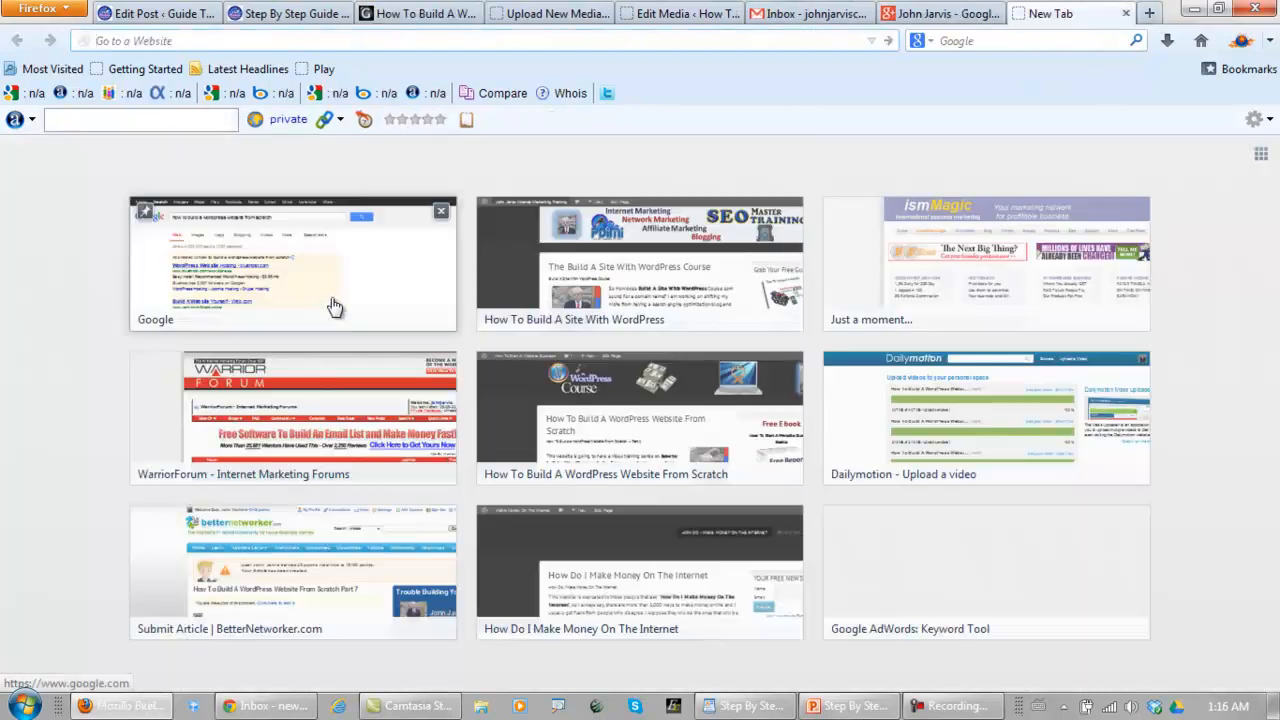
{"action": "left_click", "coordinate": [293, 265]}
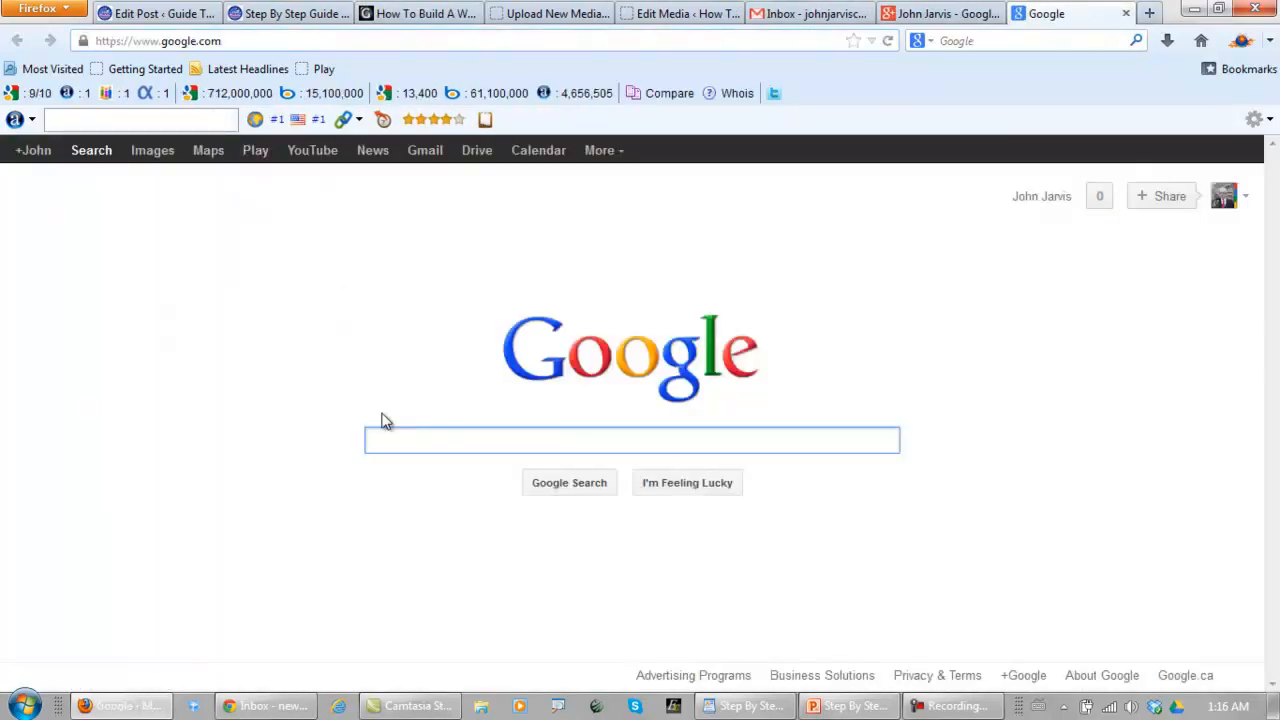
{"action": "type", "text": "How To Build A WordPress Website From Scratch"}
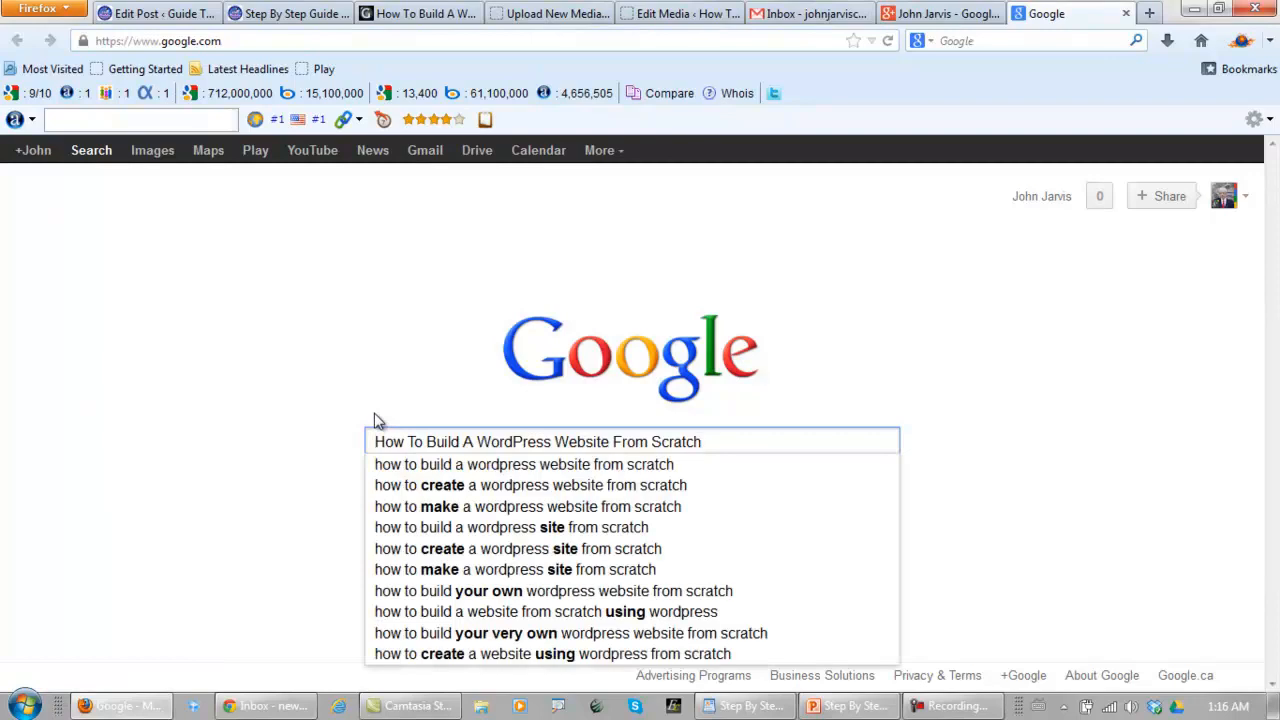
{"action": "left_click", "coordinate": [537, 441]}
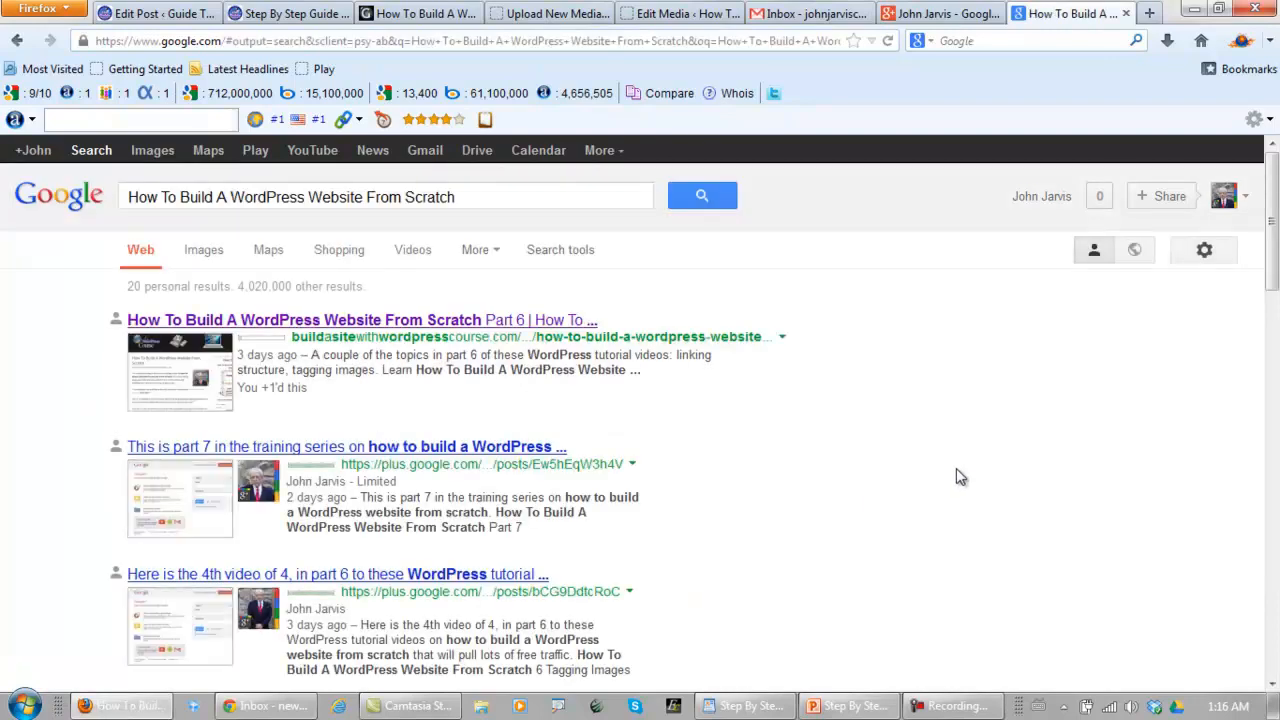
{"action": "mouse_move", "coordinate": [451, 370]}
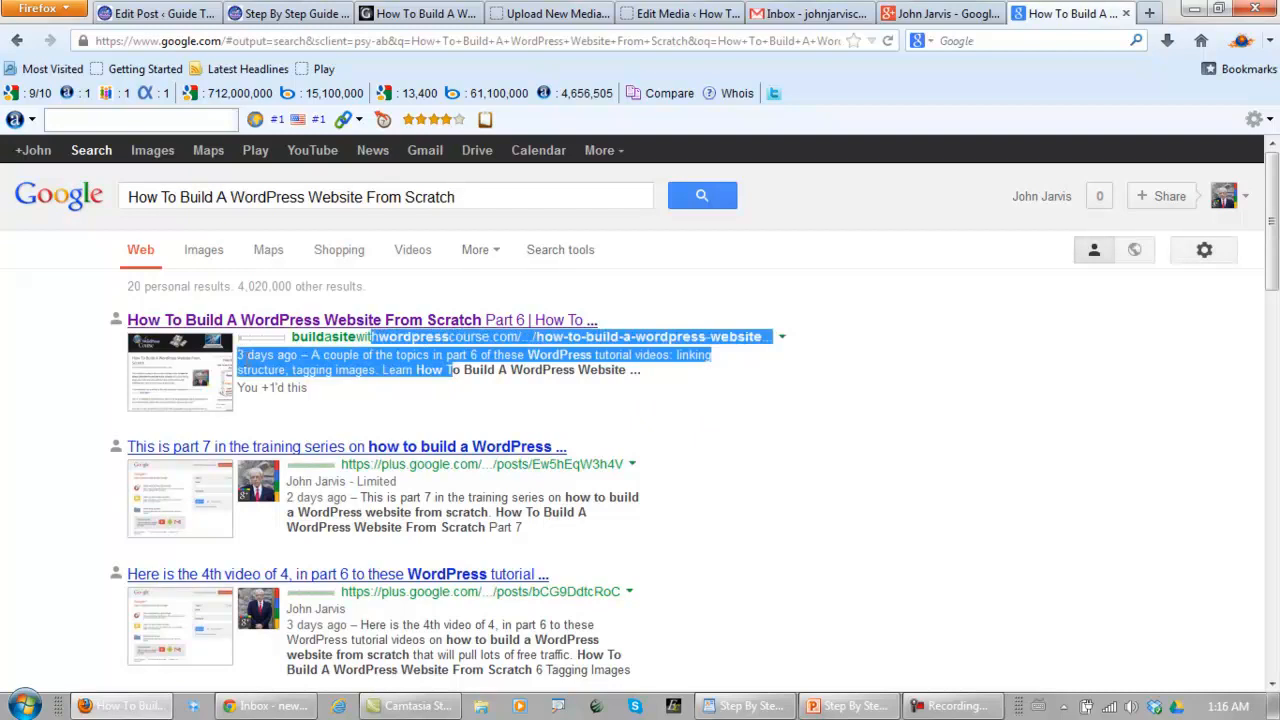
{"action": "mouse_move", "coordinate": [802, 421]}
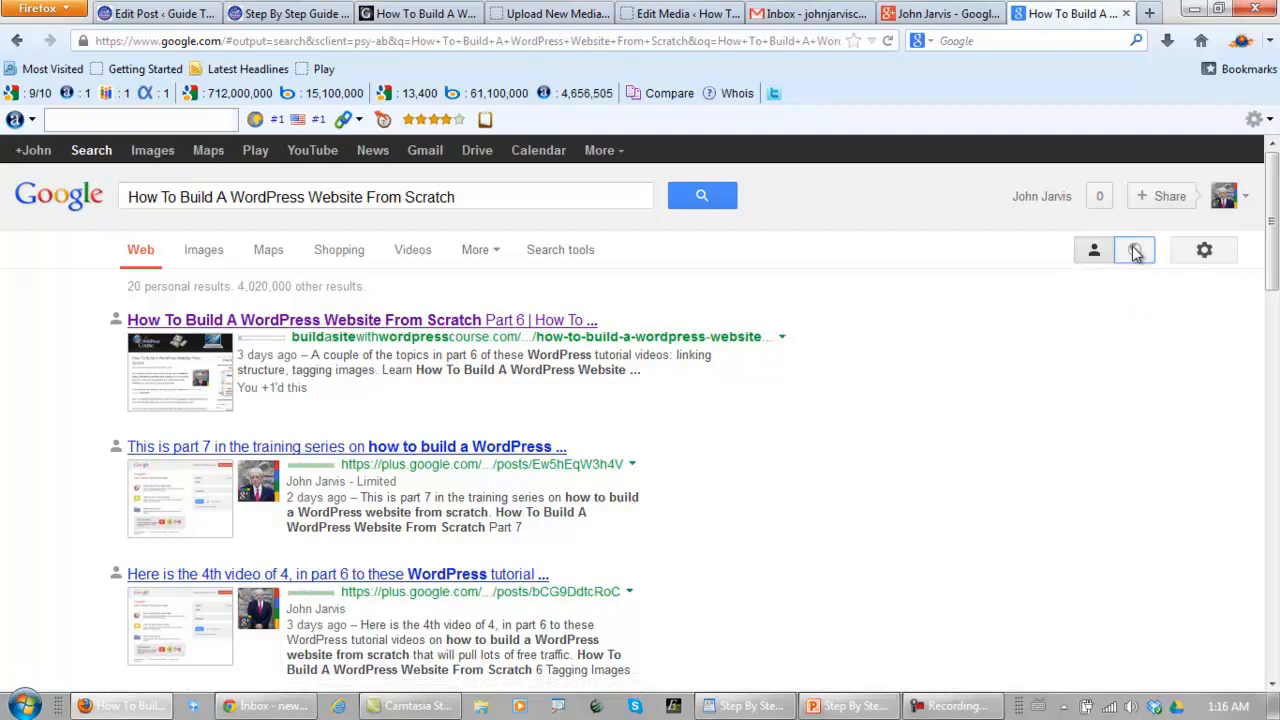
Hide personalized results and scan the listings for buildasitewithwordpresscourse.com's ranking.
{"action": "left_click", "coordinate": [1134, 250]}
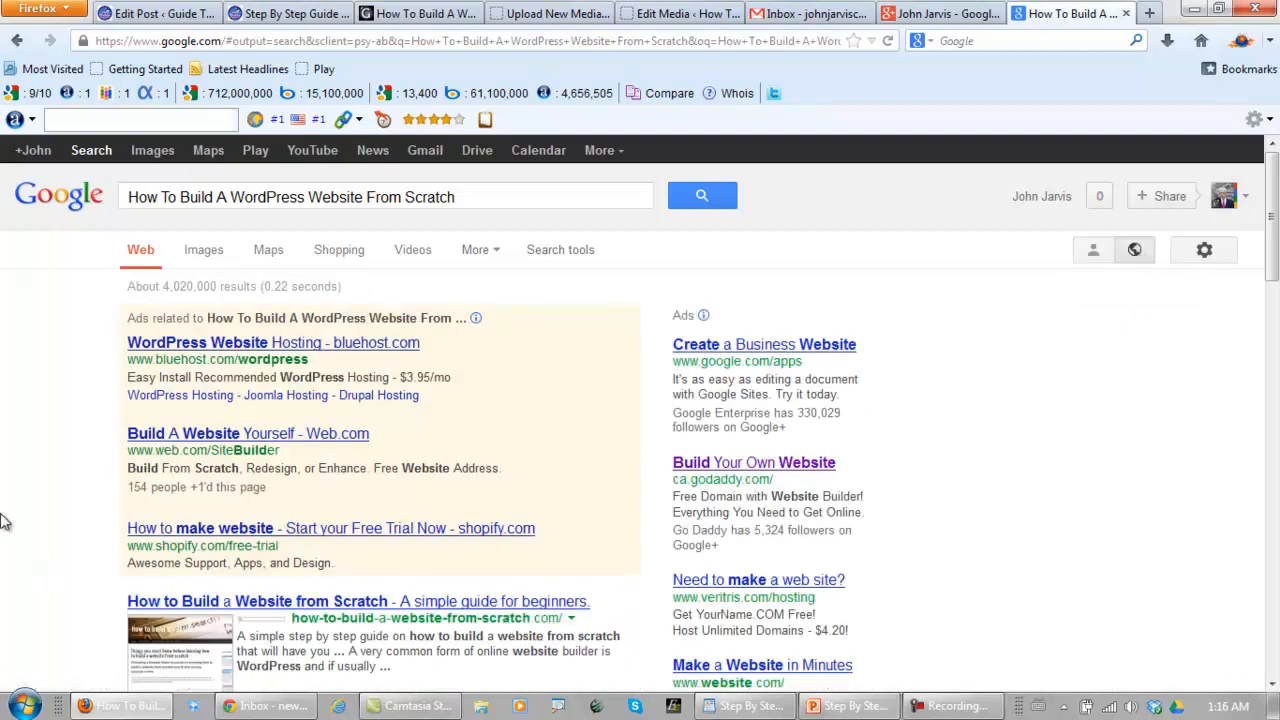
{"action": "scroll", "scroll_direction": "down", "scroll_amount": 3}
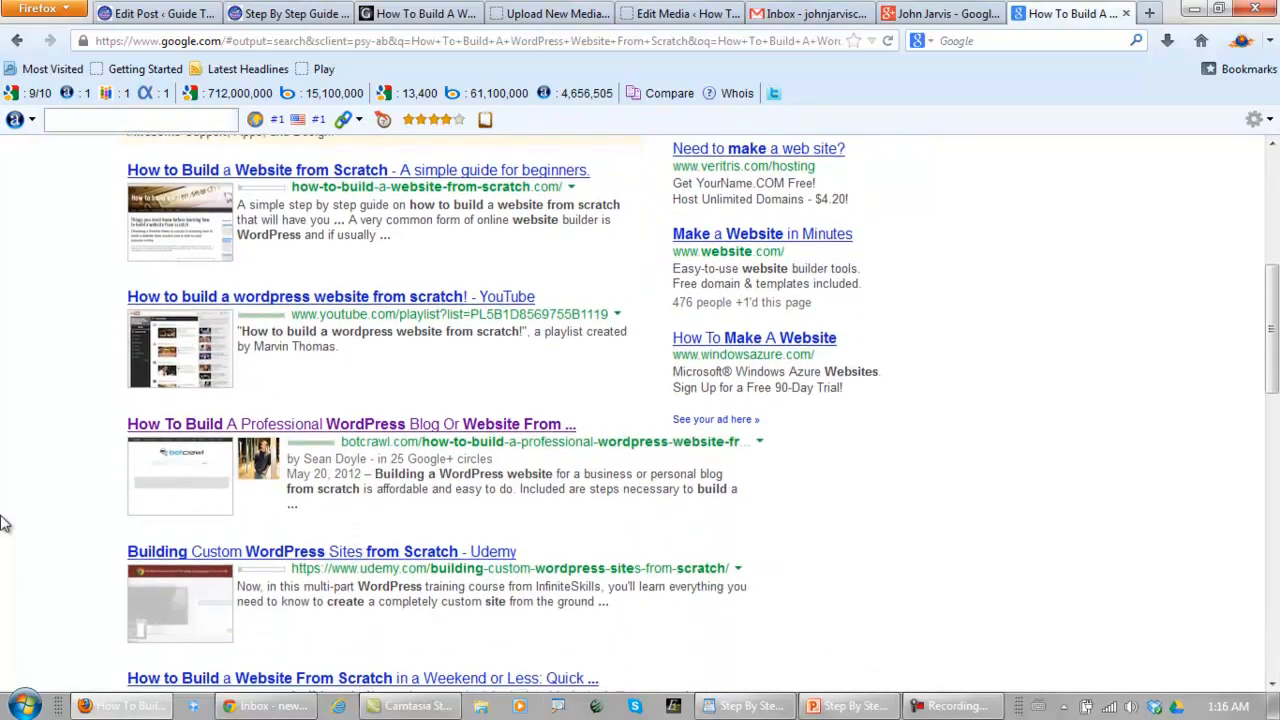
{"action": "scroll", "scroll_direction": "down", "scroll_amount": 3}
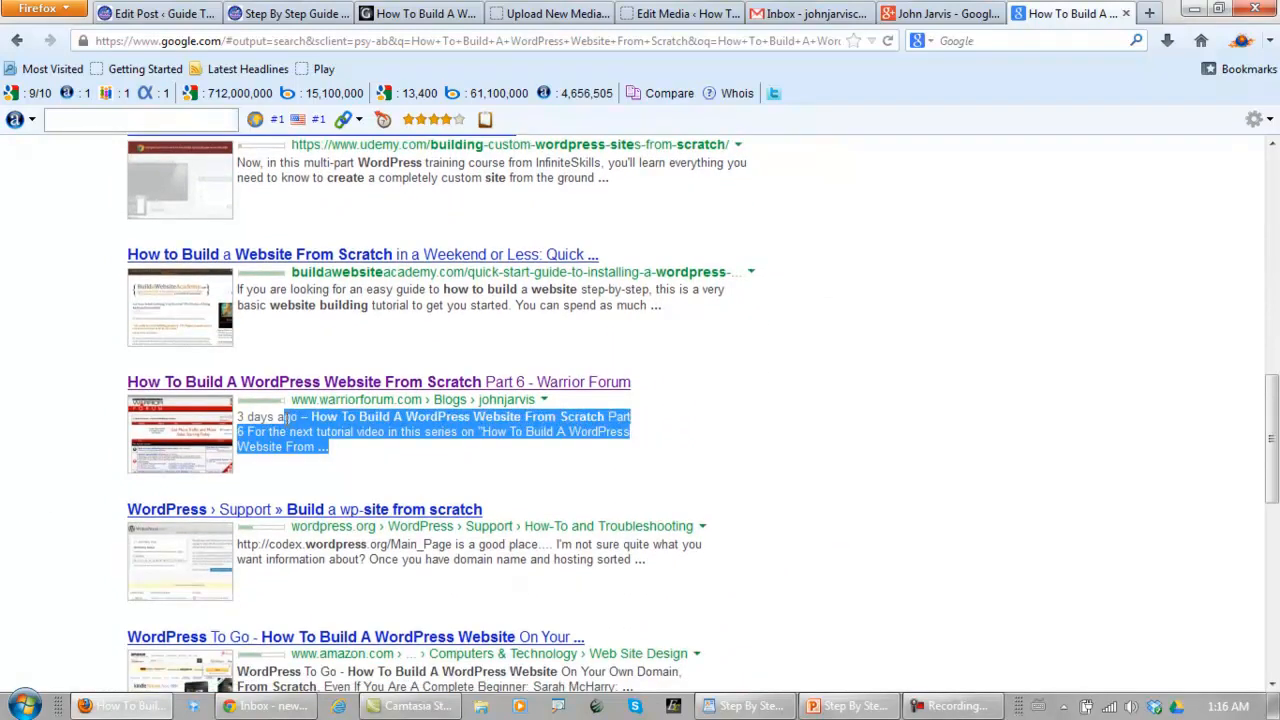
{"action": "scroll", "scroll_direction": "down", "scroll_amount": 3}
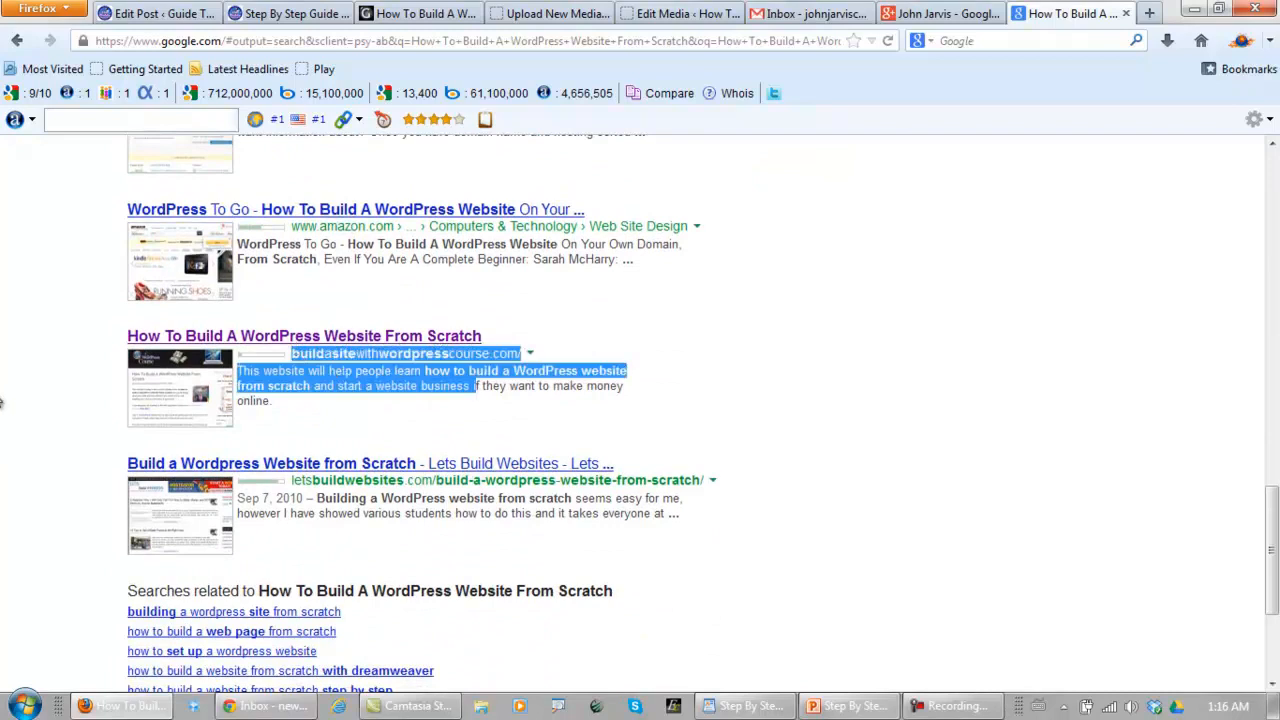
{"action": "scroll", "scroll_direction": "up", "scroll_amount": 3}
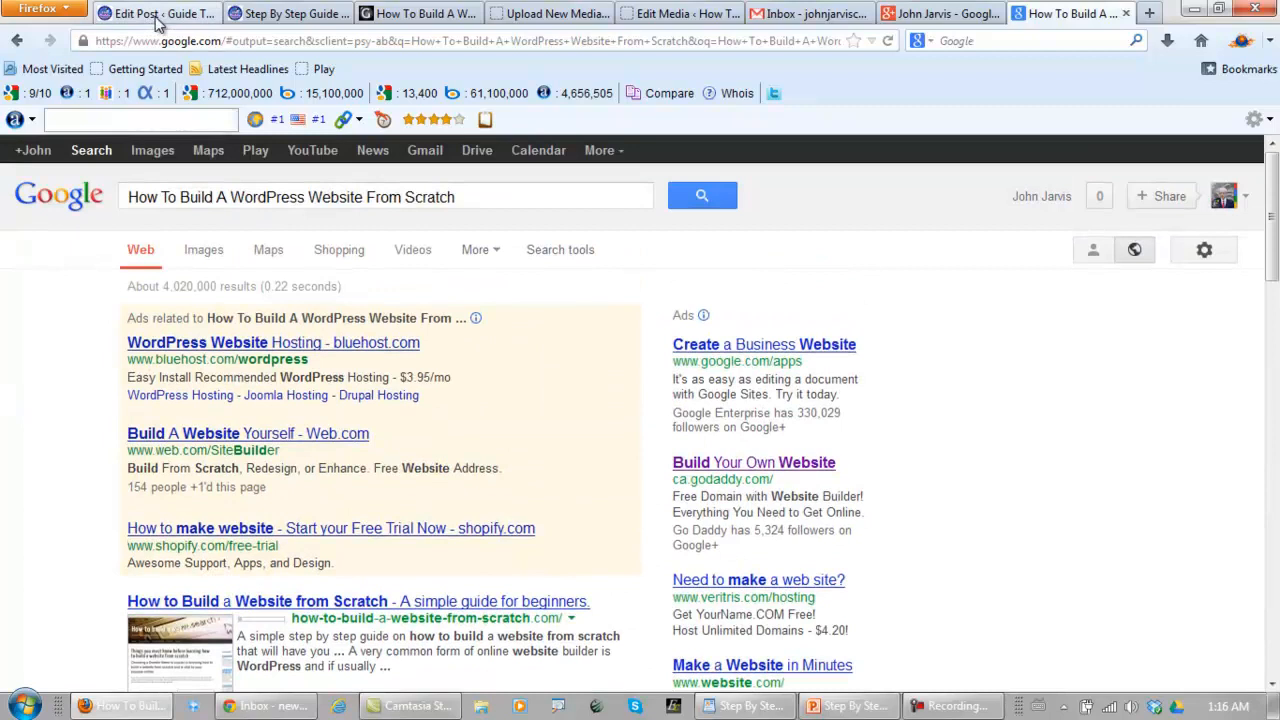
Review the Step By Step Guide PDF post, then return to the How To Build A WordPress Website page.
{"action": "left_click", "coordinate": [288, 13]}
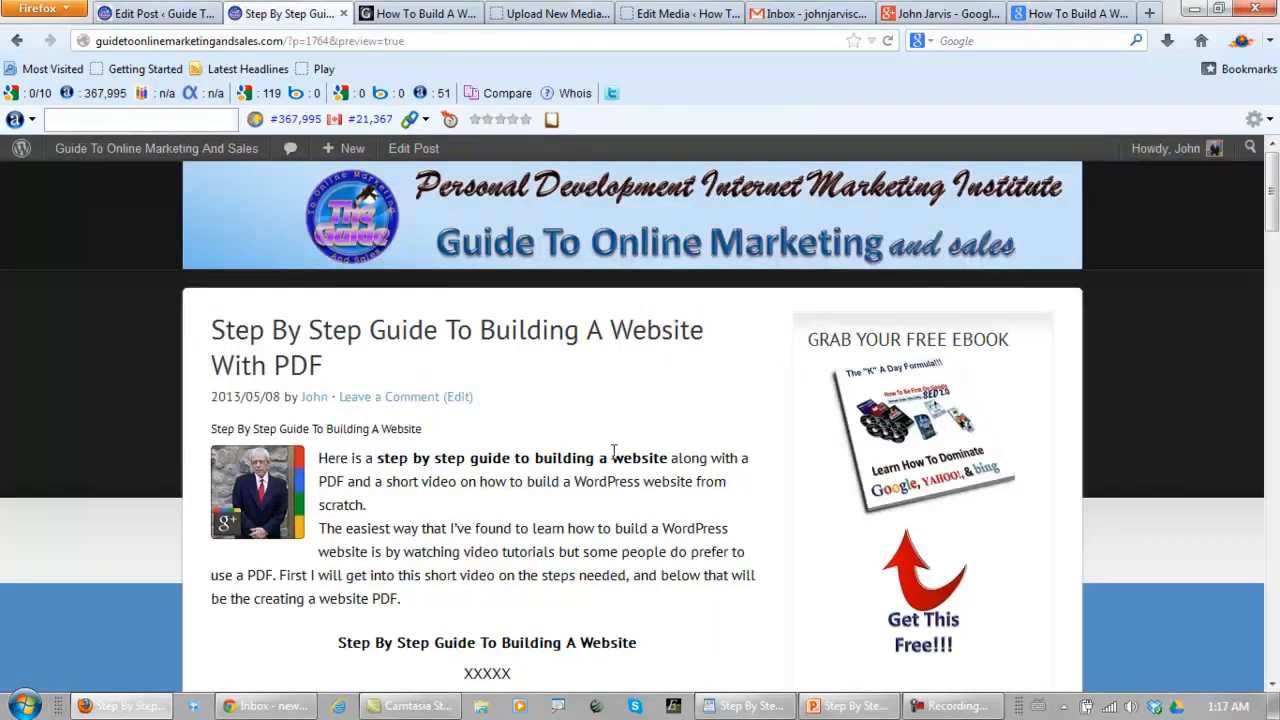
{"action": "scroll", "scroll_direction": "down", "scroll_amount": 3}
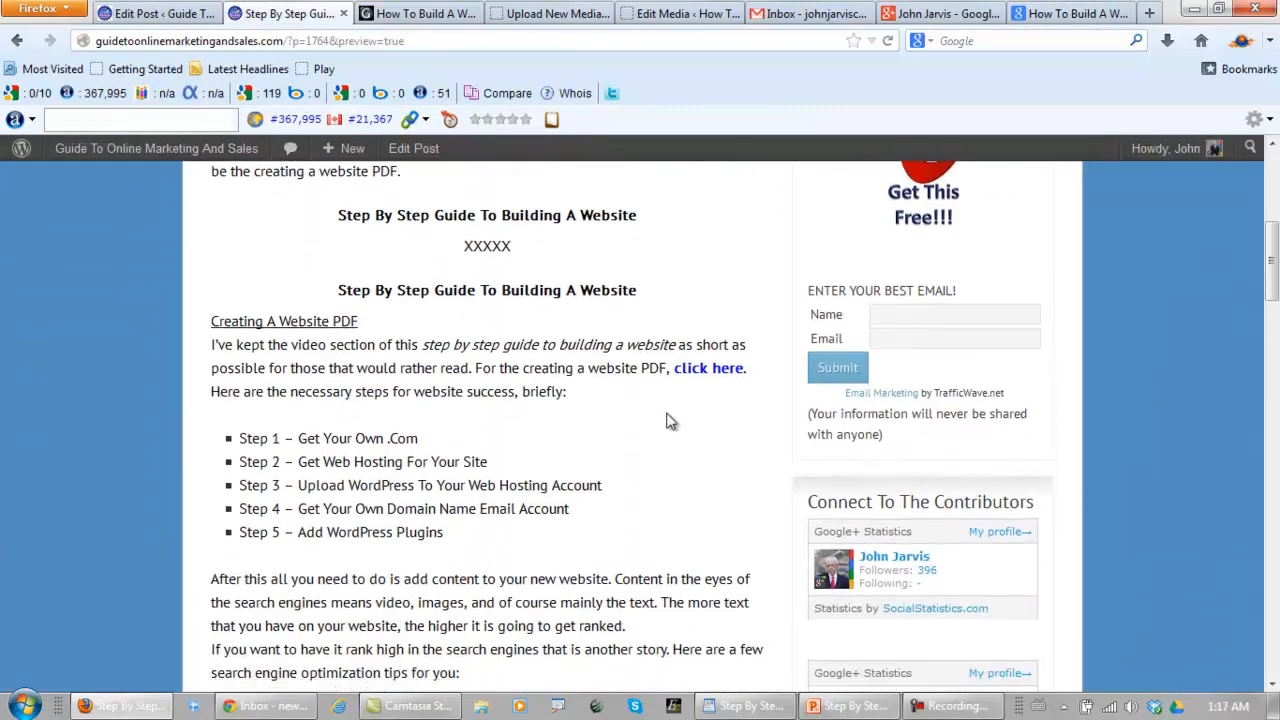
{"action": "left_click", "coordinate": [418, 13]}
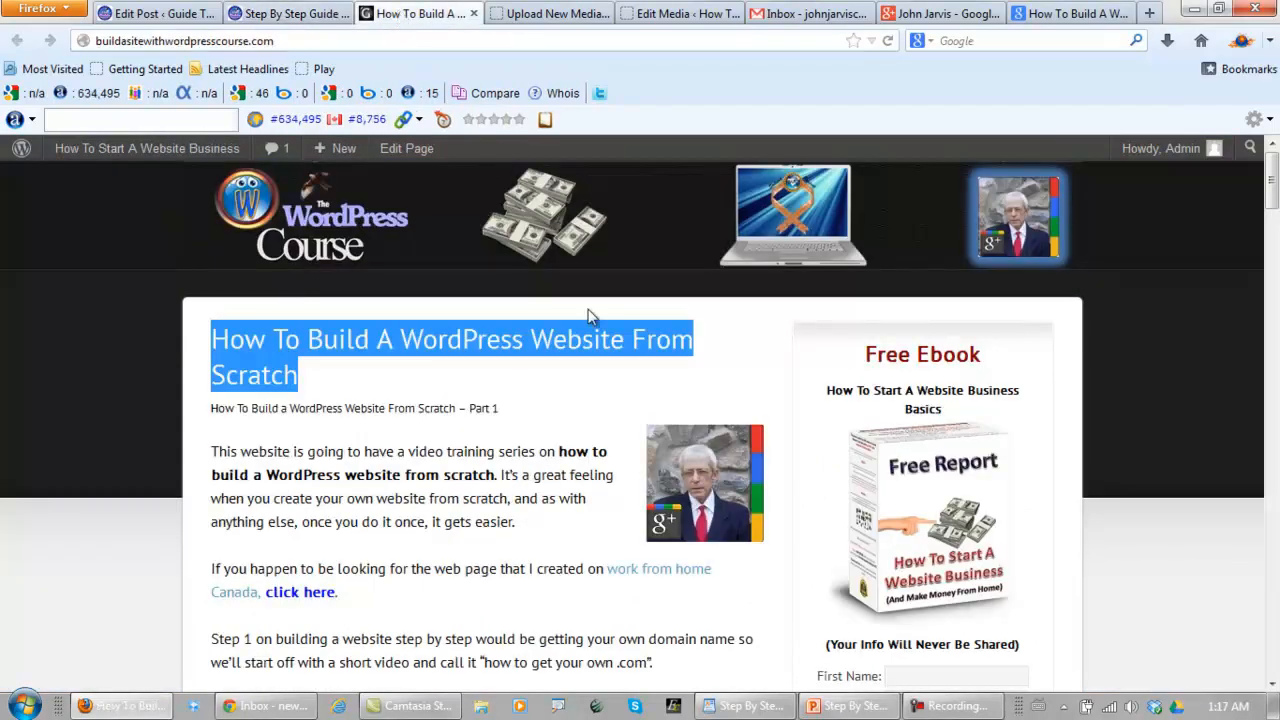
{"action": "scroll", "scroll_direction": "down", "scroll_amount": 3}
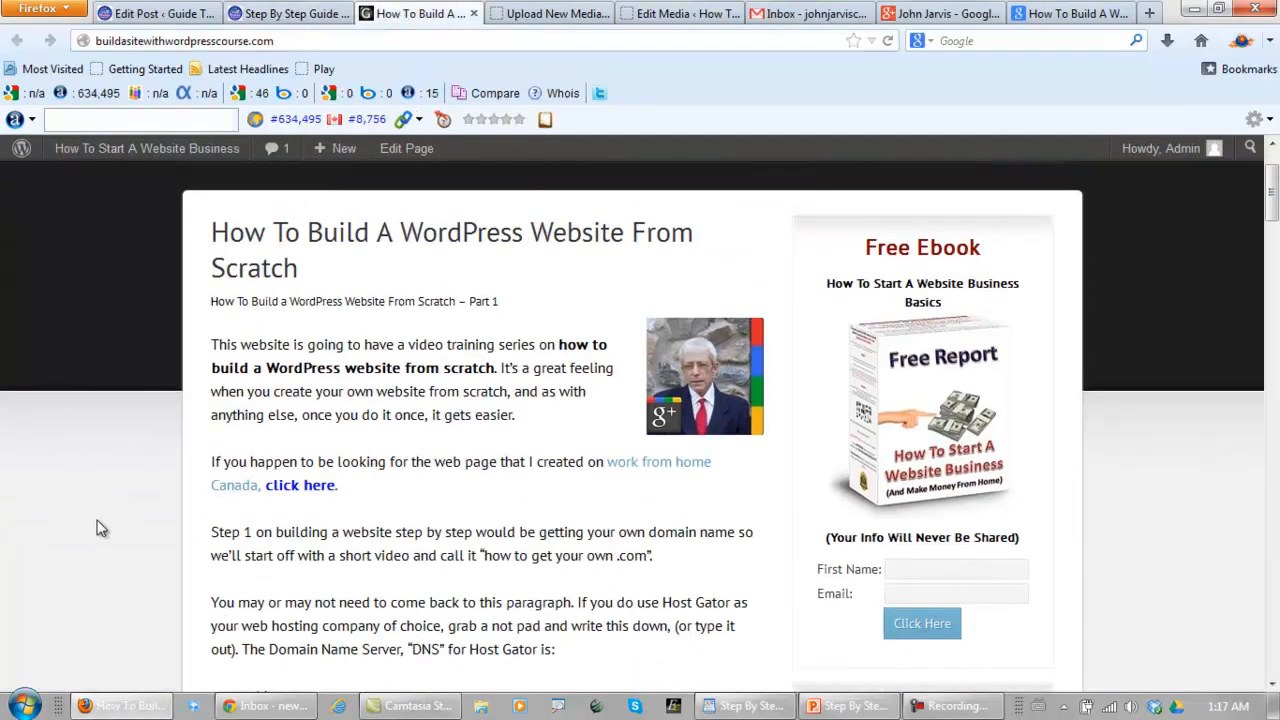